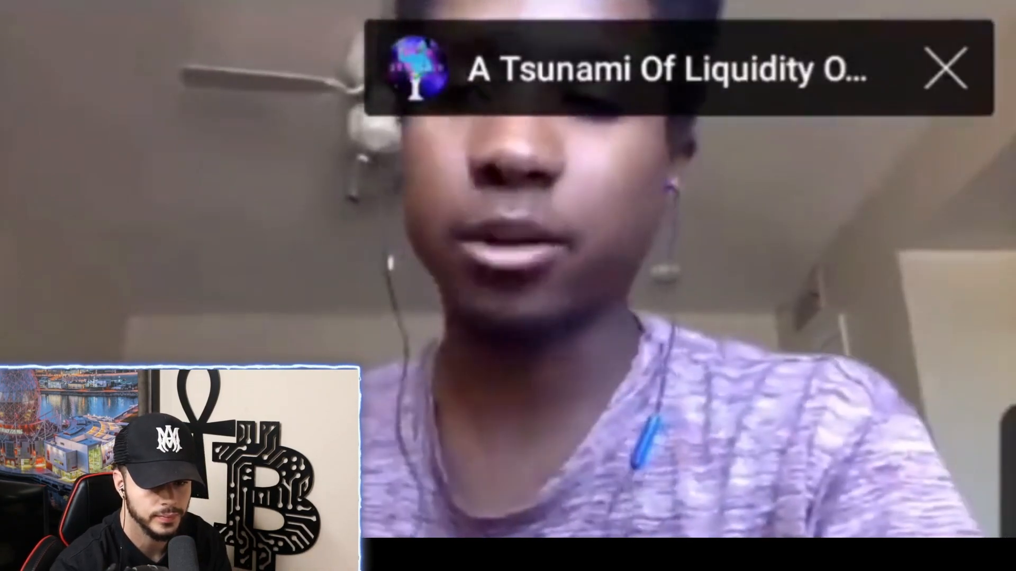
Exit full-screen on the XRP reply's video, let it finish, and replay it inline
left_click(942, 67)
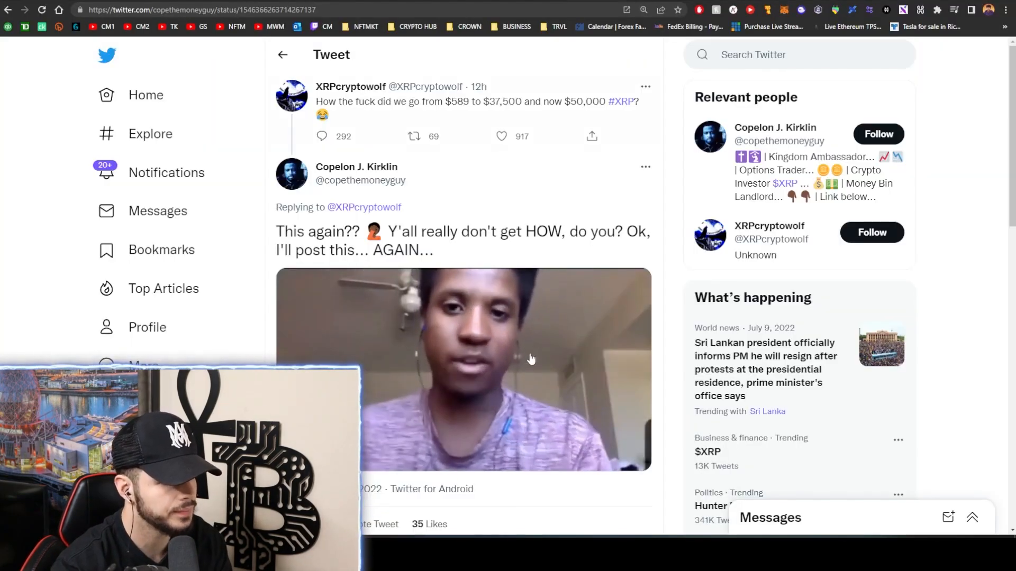
mouse_move(739, 9)
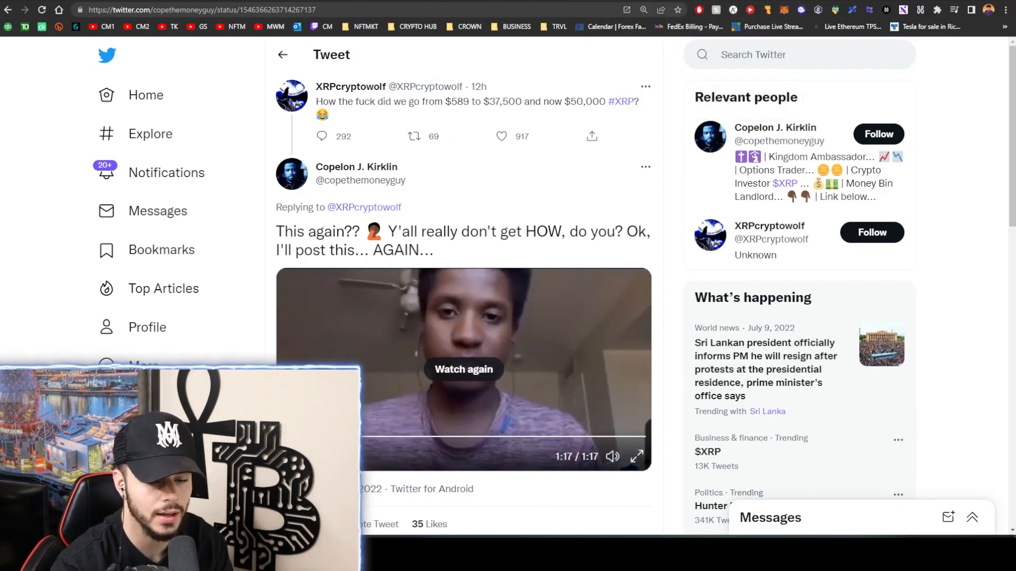
mouse_move(590, 368)
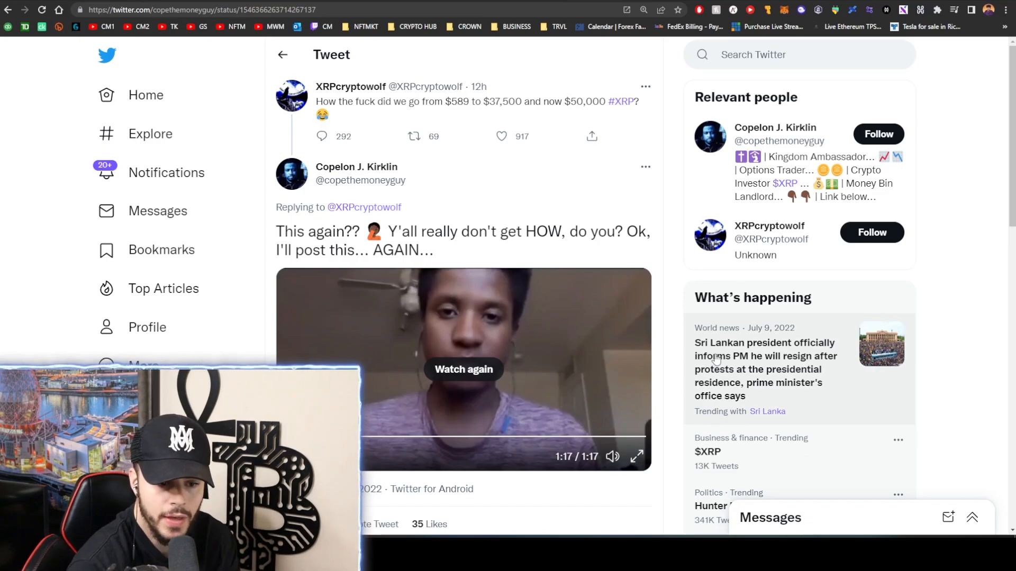
mouse_move(769, 225)
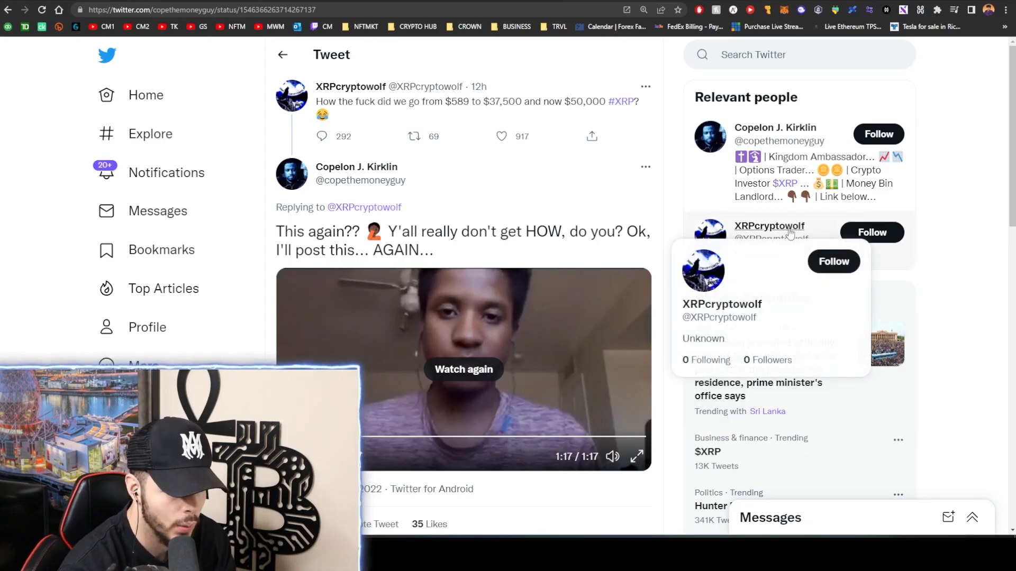
left_click(462, 368)
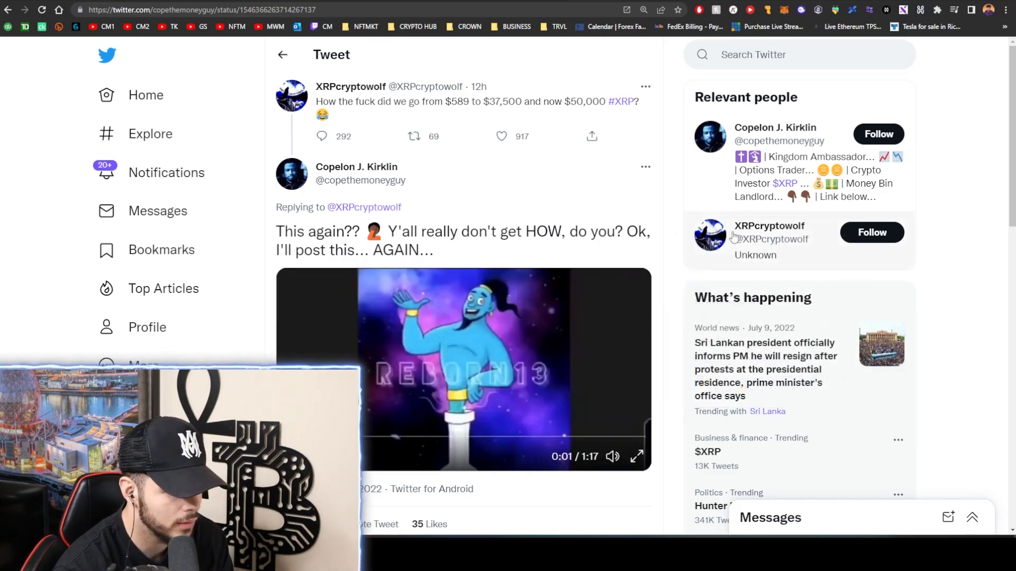
mouse_move(1001, 227)
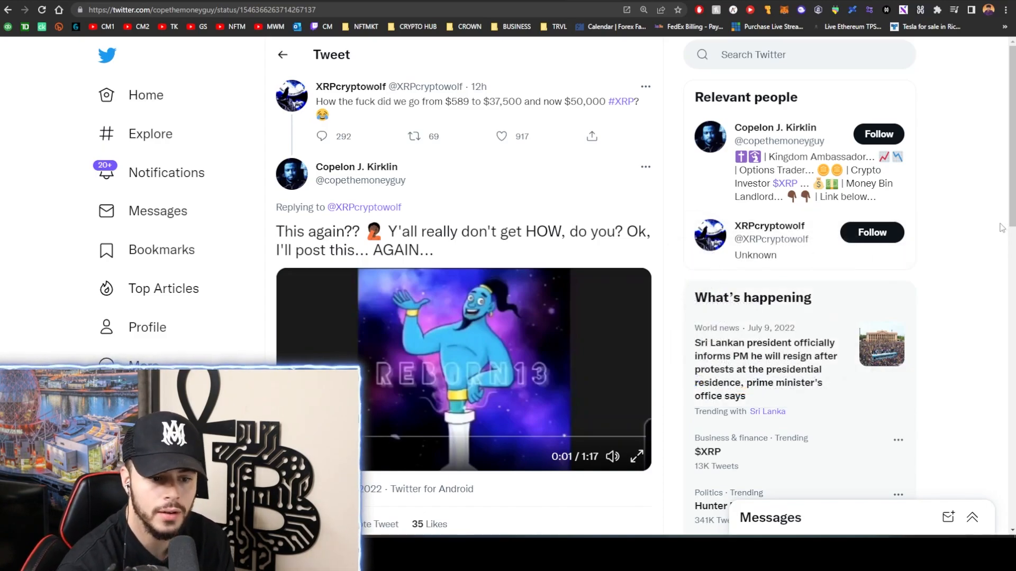
mouse_move(795, 158)
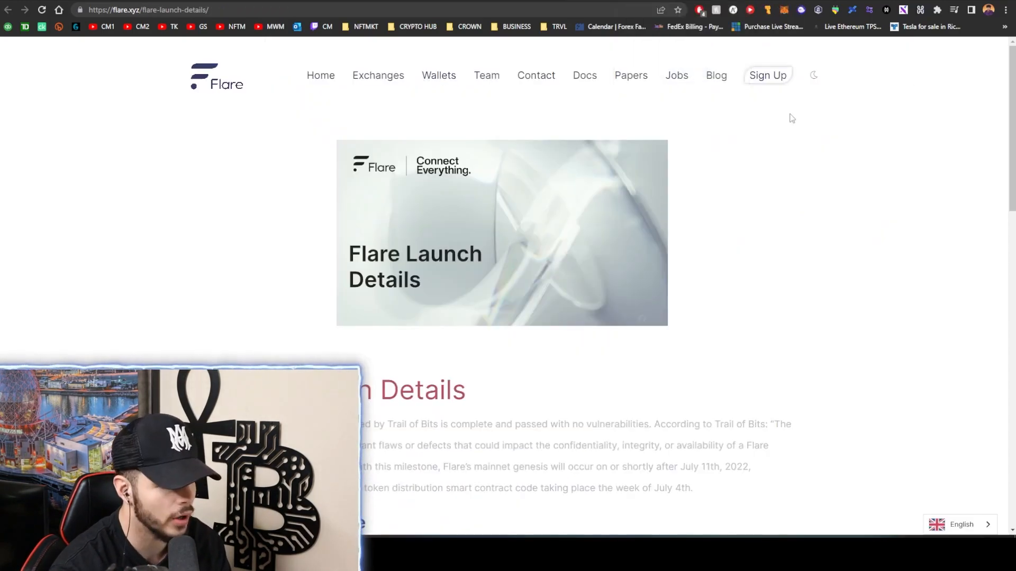
mouse_move(845, 174)
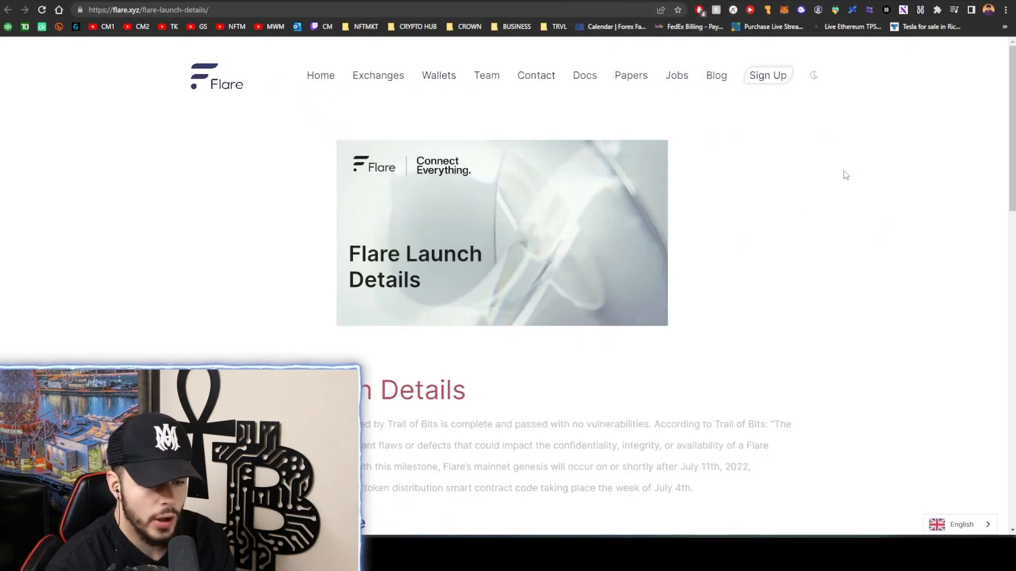
scroll("down", 3)
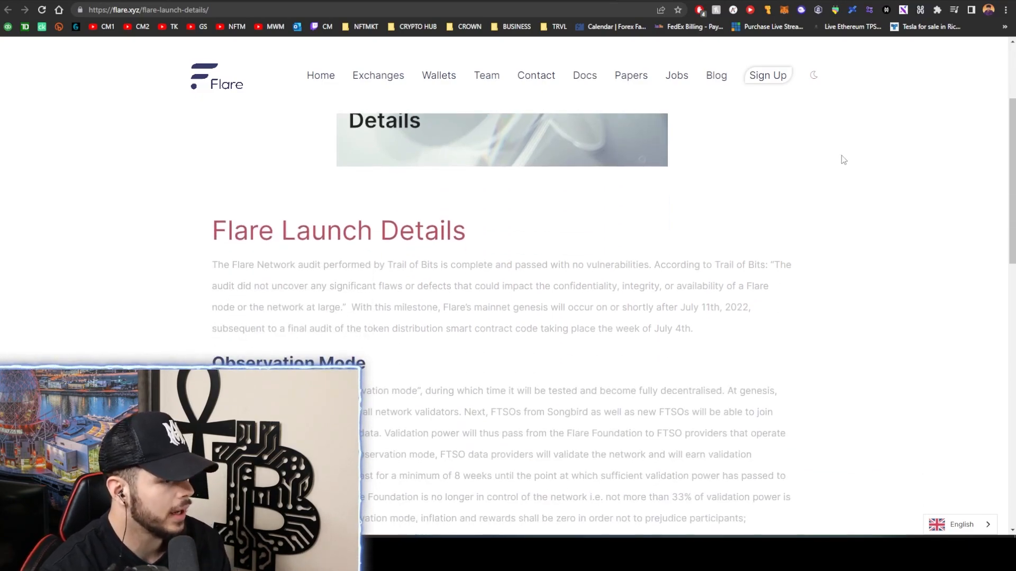
mouse_move(810, 228)
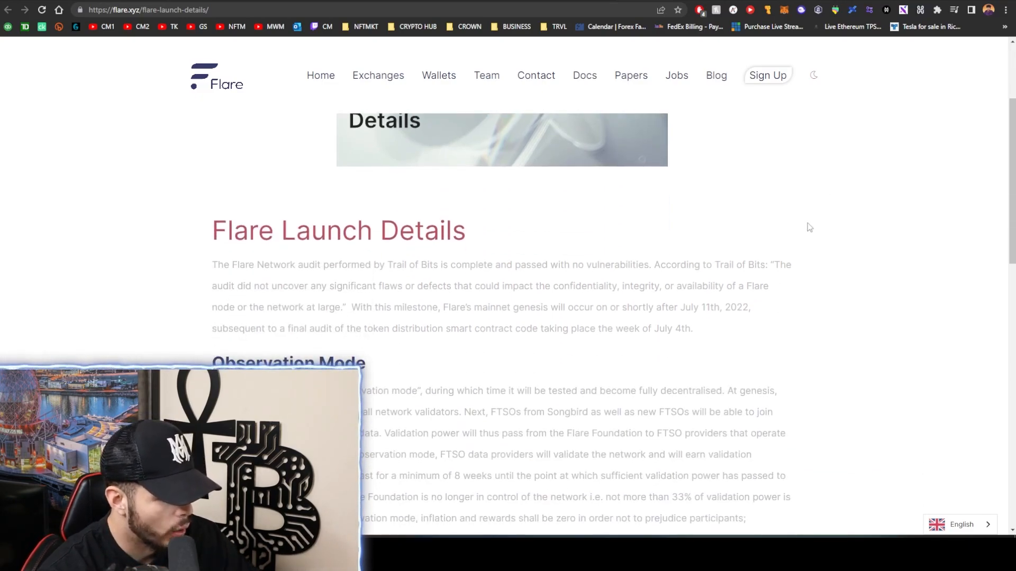
scroll("down", 3)
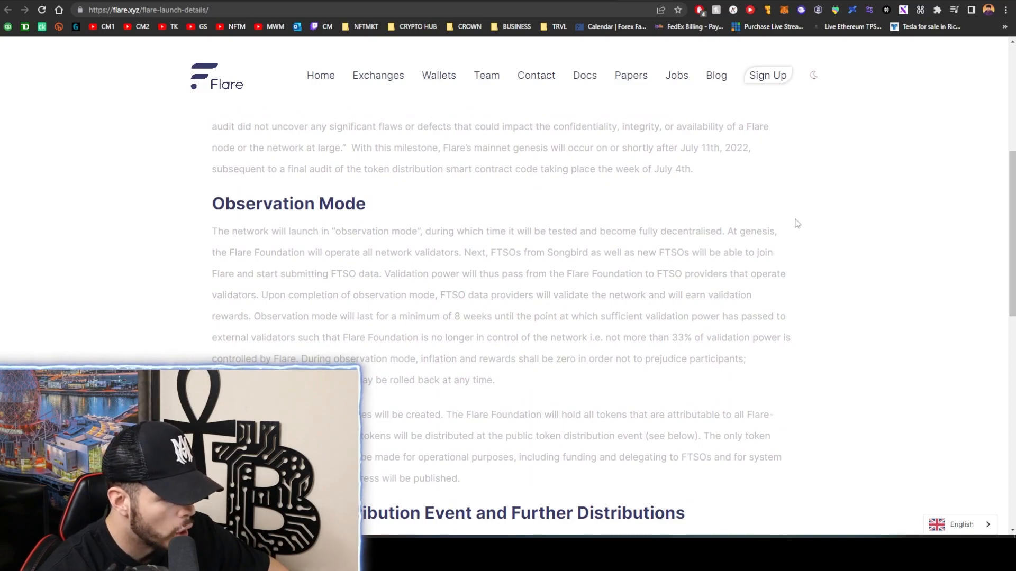
scroll("down", 3)
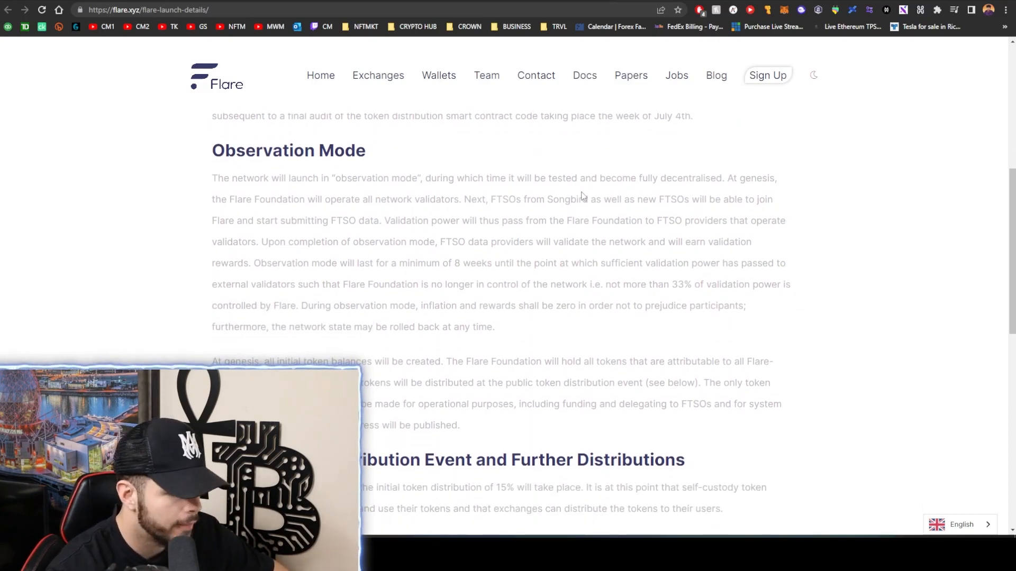
mouse_move(719, 174)
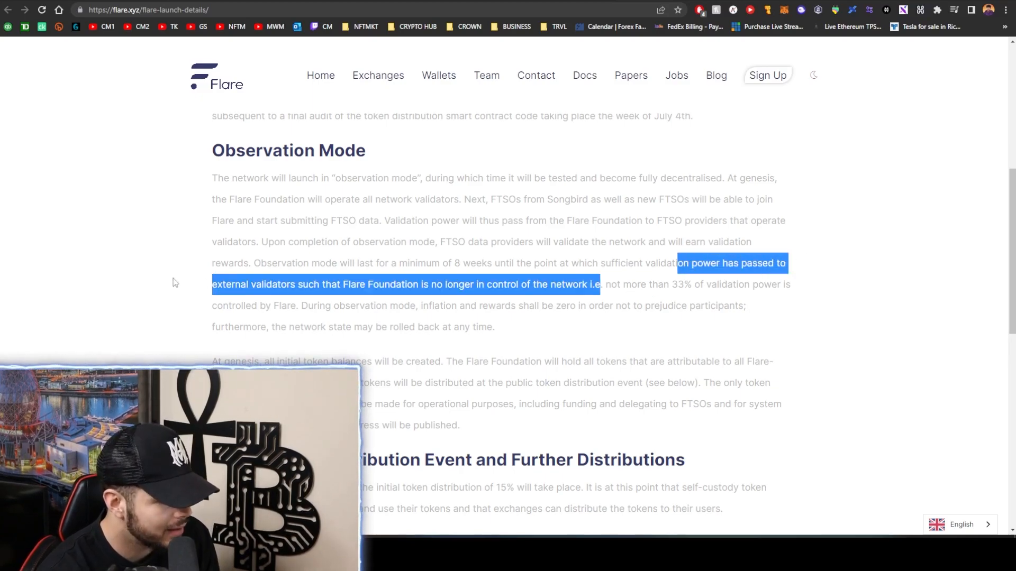
left_click(419, 285)
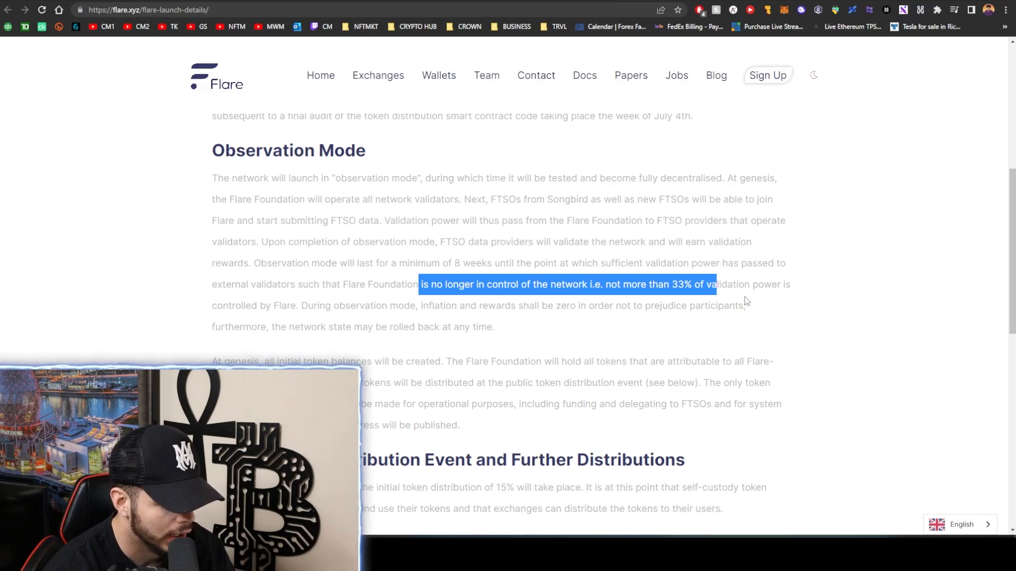
left_click(669, 287)
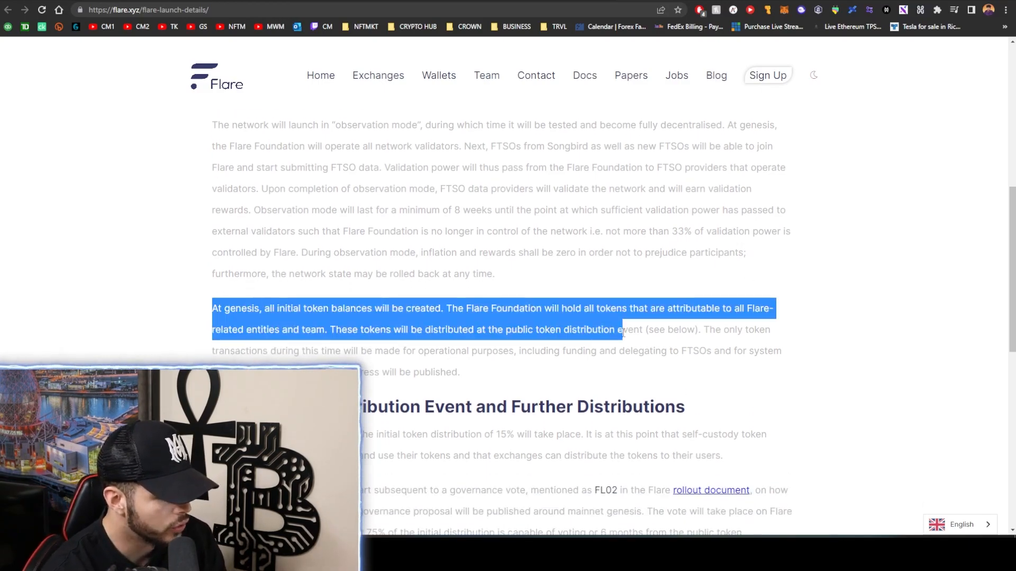
scroll("down", 3)
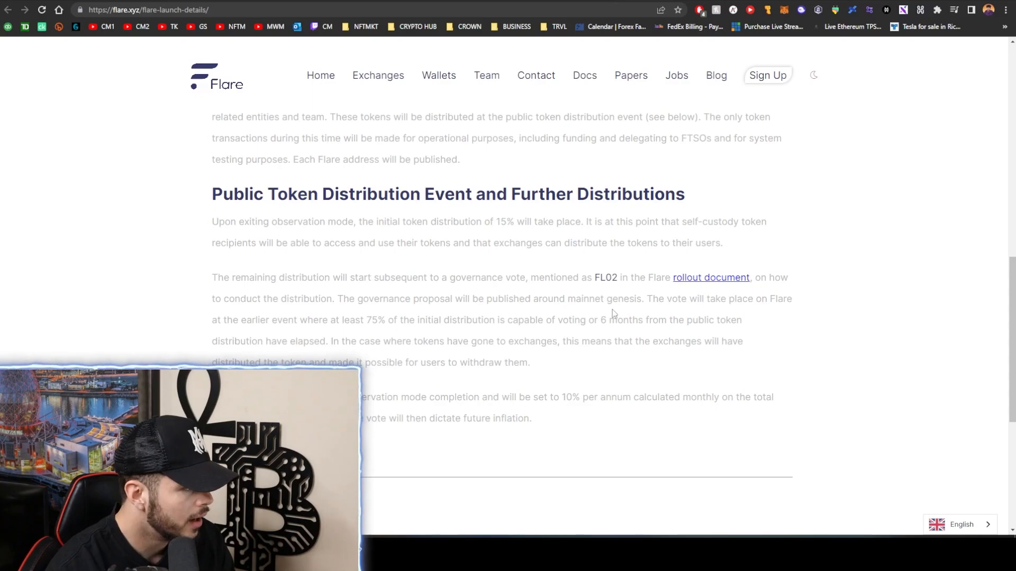
scroll("up", 3)
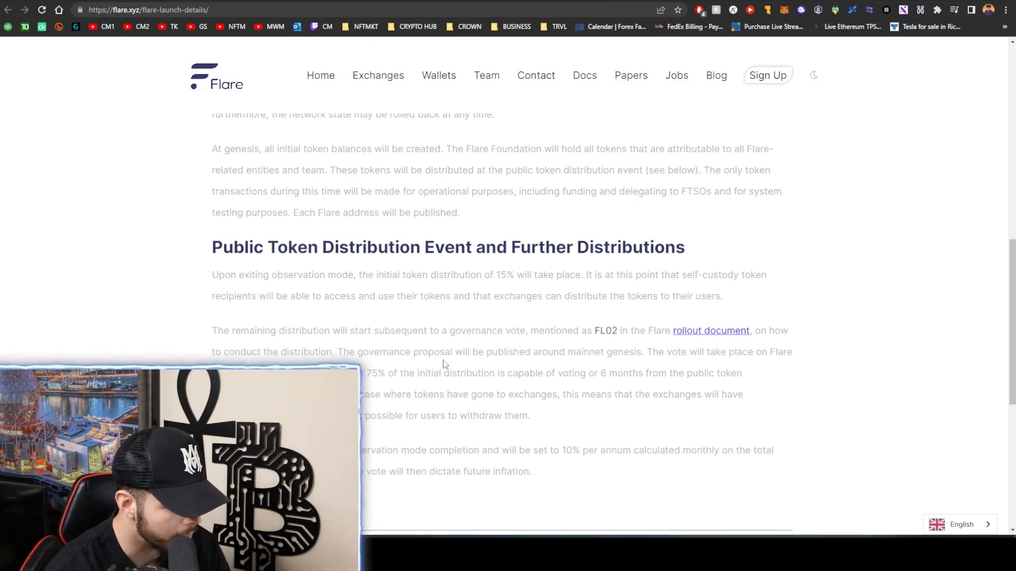
mouse_move(575, 394)
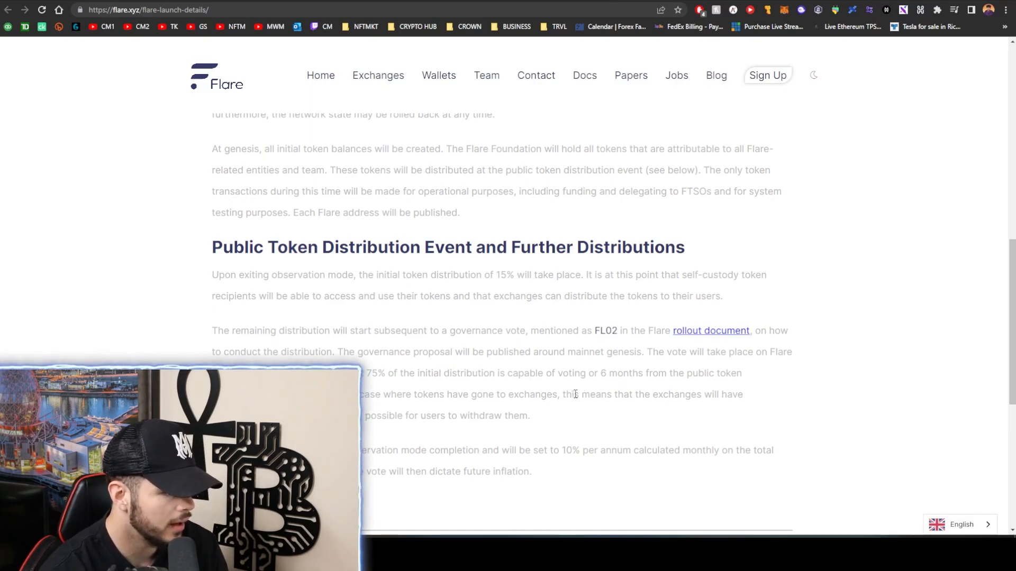
scroll("up", 3)
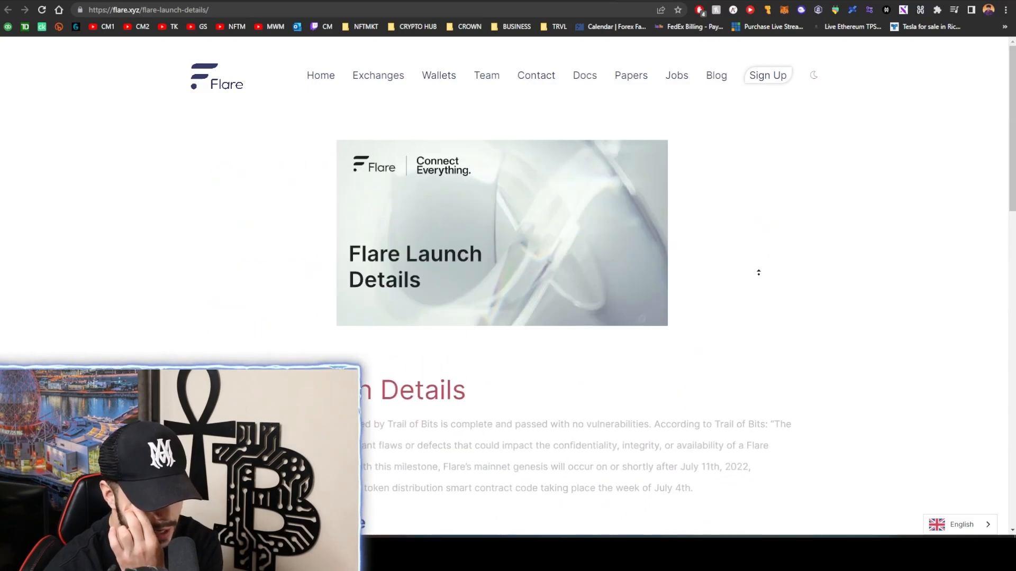
mouse_move(436, 181)
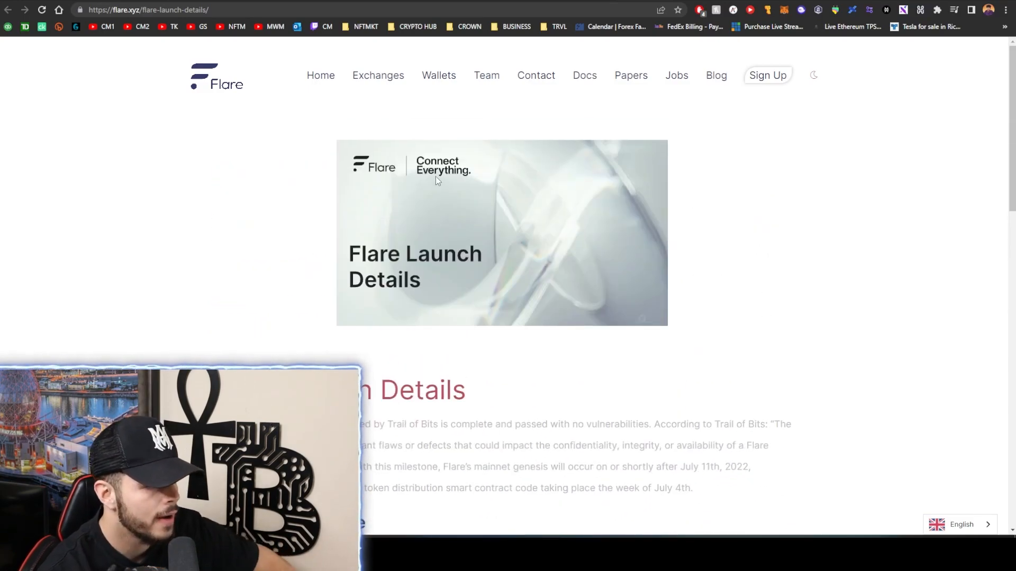
mouse_move(689, 108)
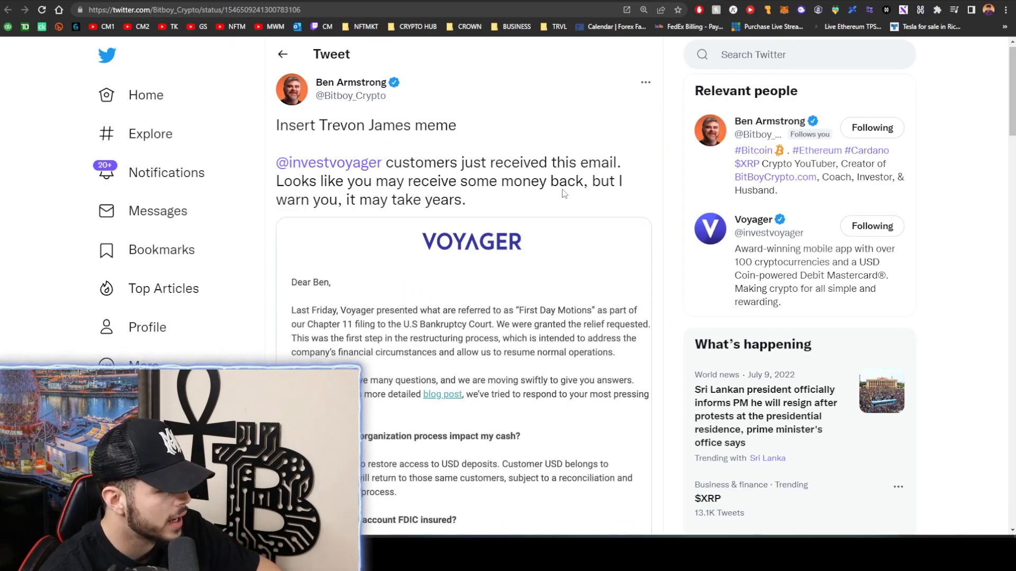
left_click(463, 324)
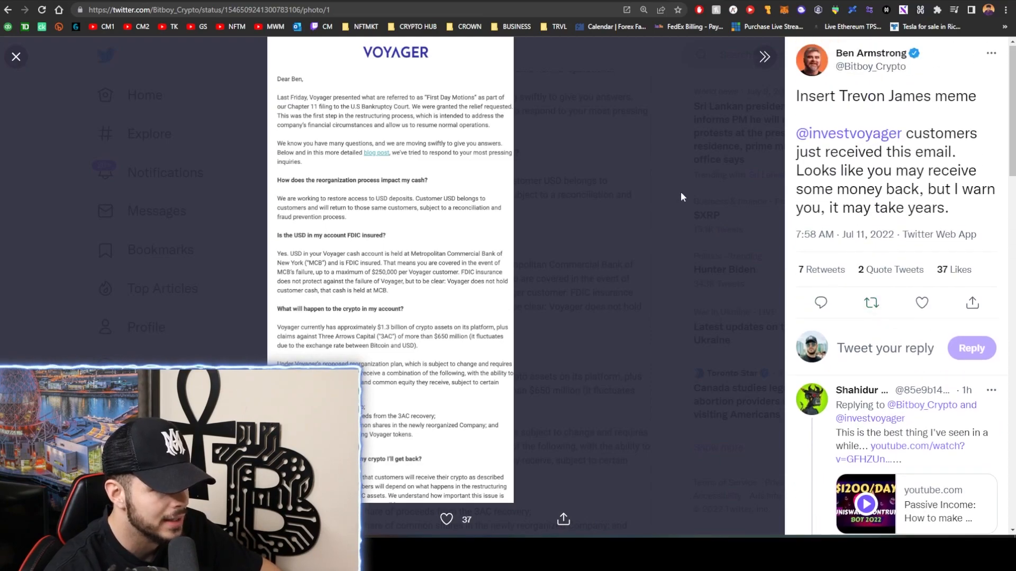
mouse_move(640, 230)
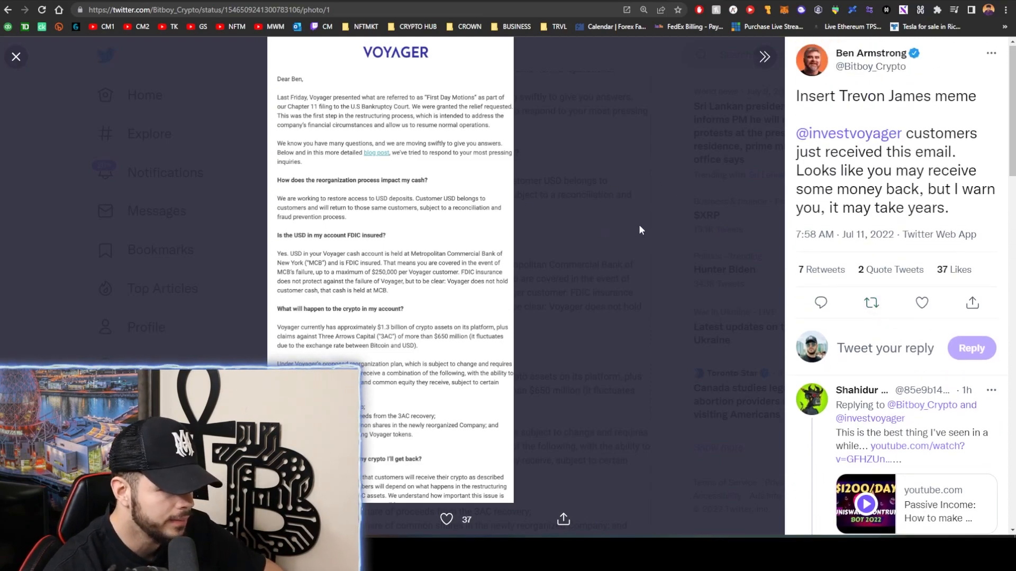
left_click(16, 56)
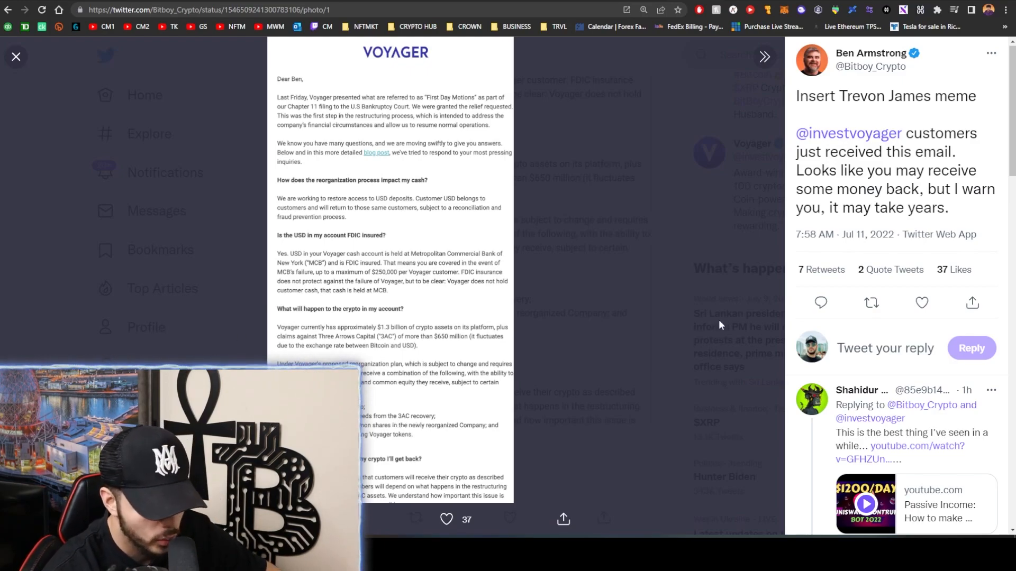
left_click(16, 56)
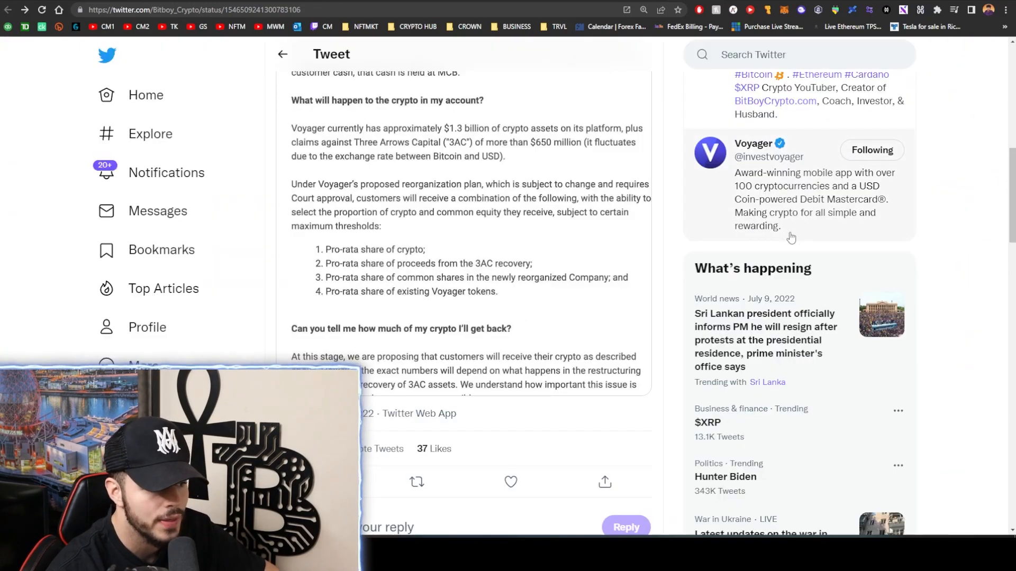
scroll("up", 3)
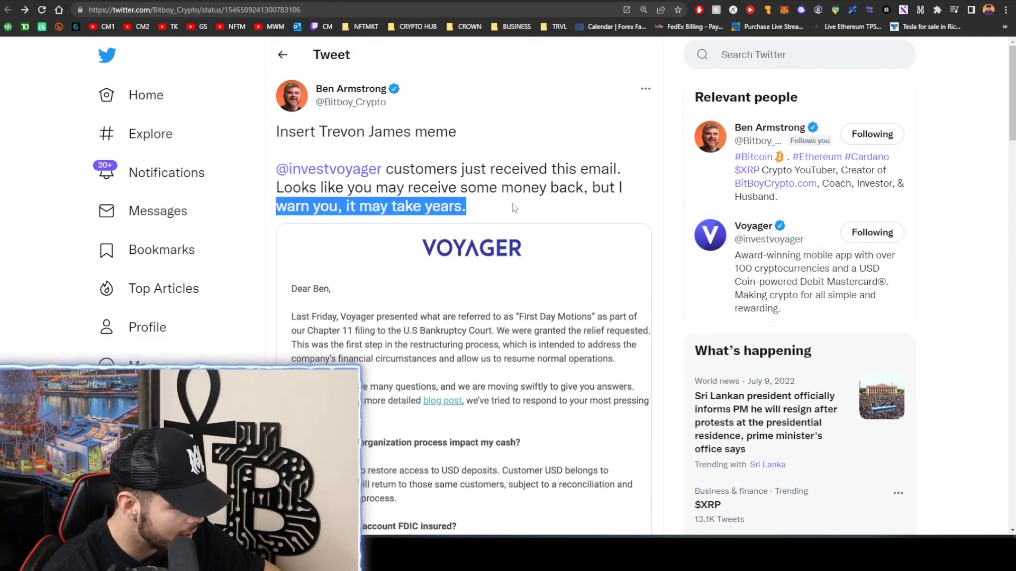
left_click(512, 207)
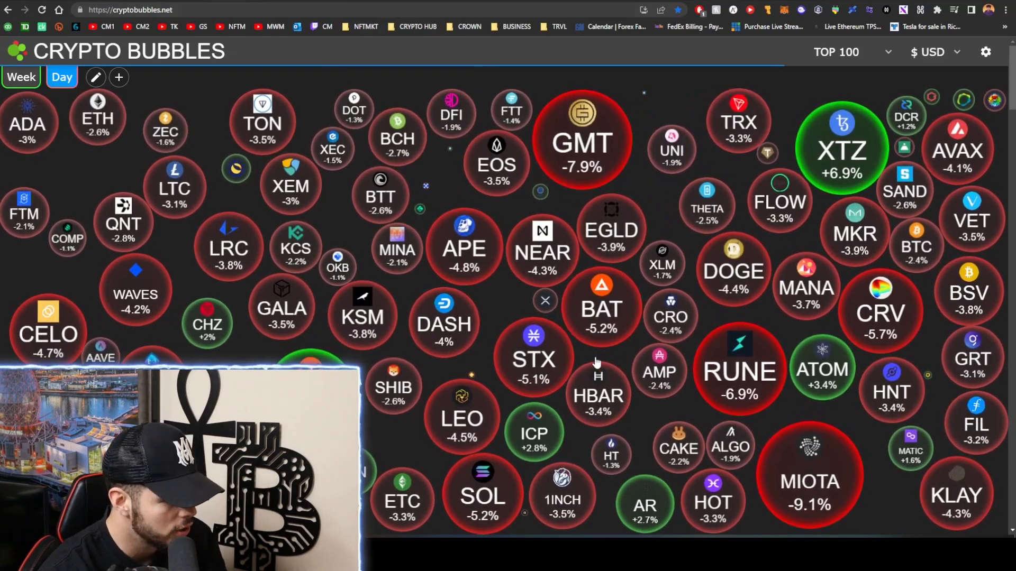
left_click(596, 391)
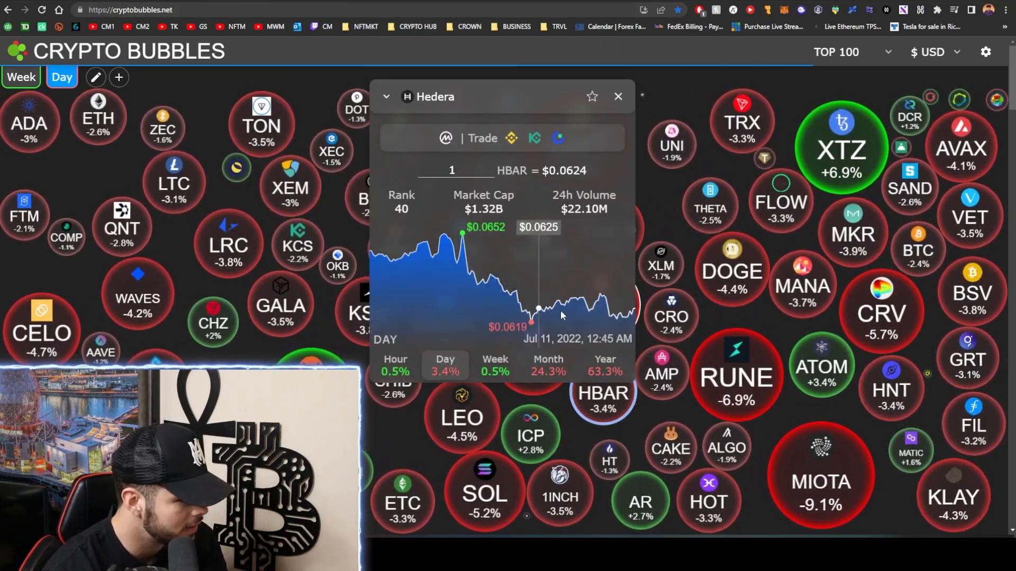
left_click(615, 97)
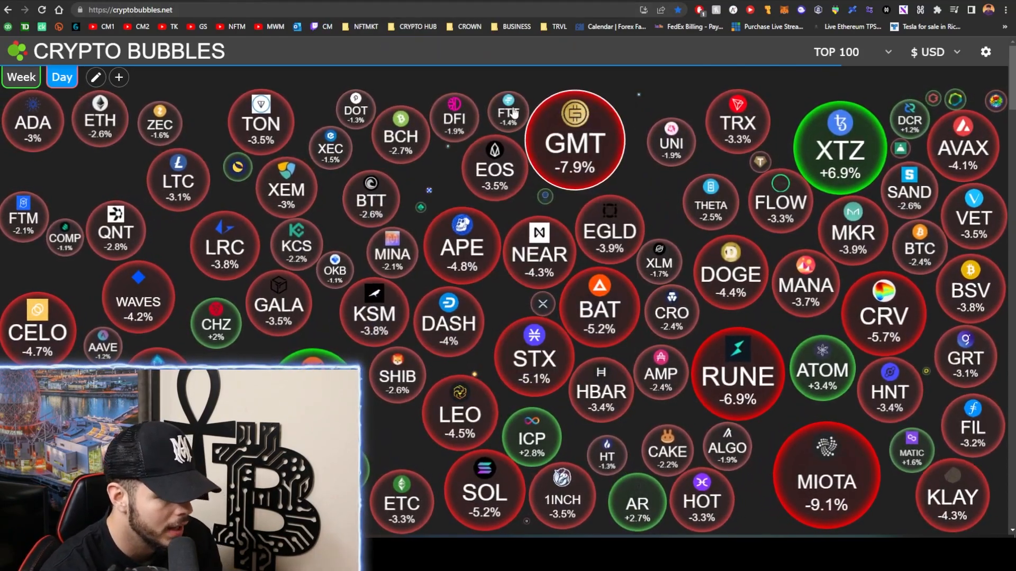